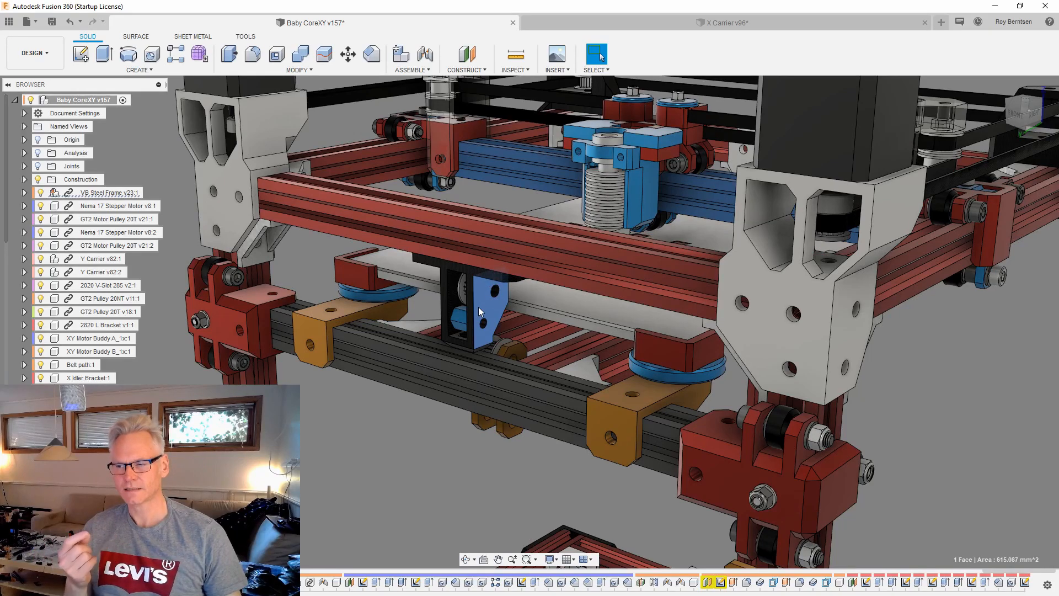
Step: Orbit around the printer to inspect the Nema 17 motor and corner L brackets
drag(480, 311, 763, 385)
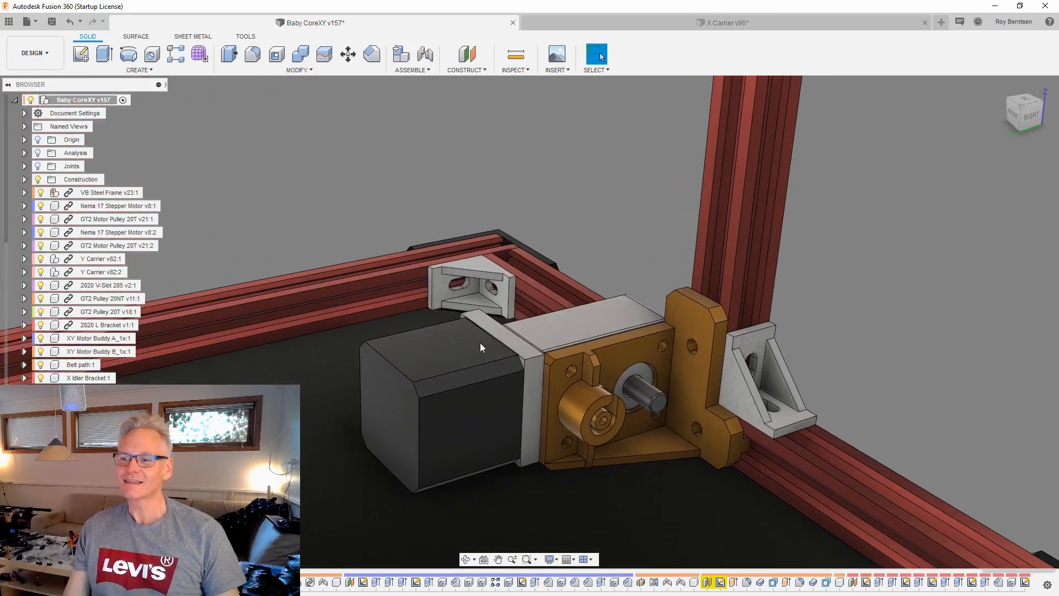
Step: Pull the view back until the full frame, gantry and motors are visible together
click(446, 351)
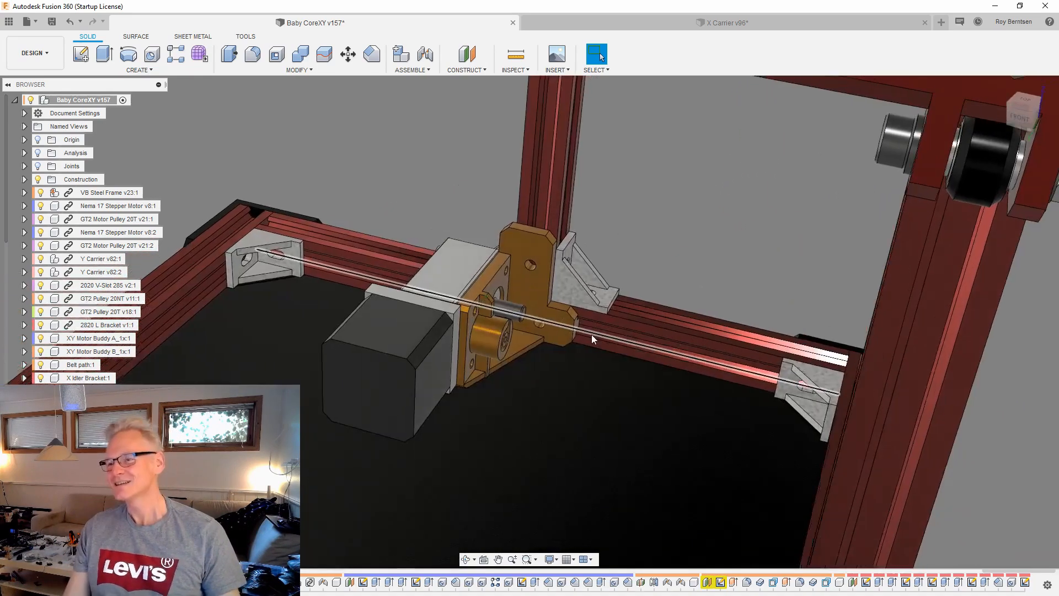
drag(591, 337, 727, 219)
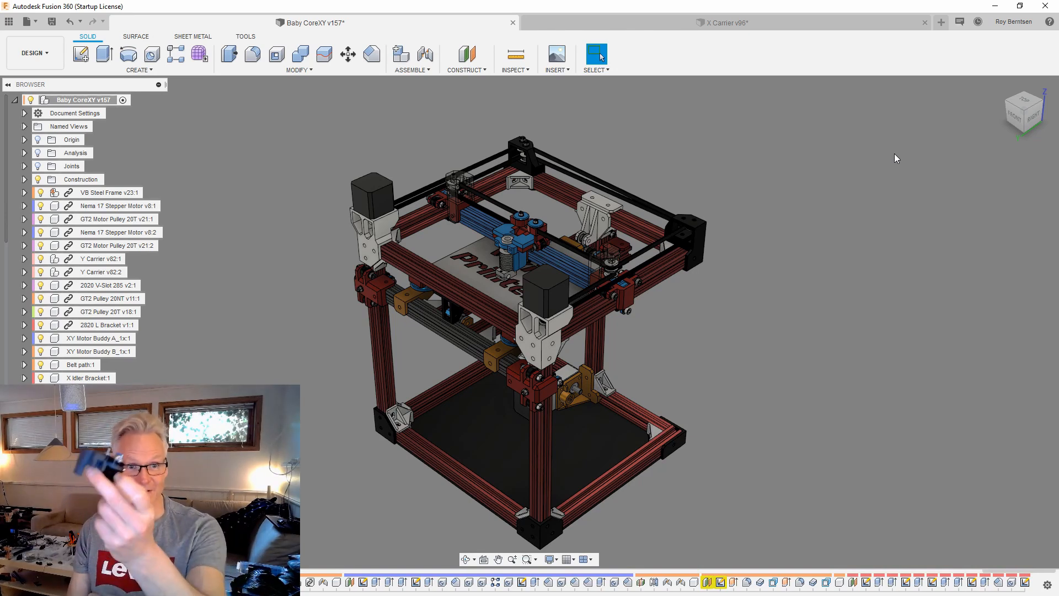
Step: Activate the X Carrier v96 document showing wheels, belt locks and hotend
click(721, 22)
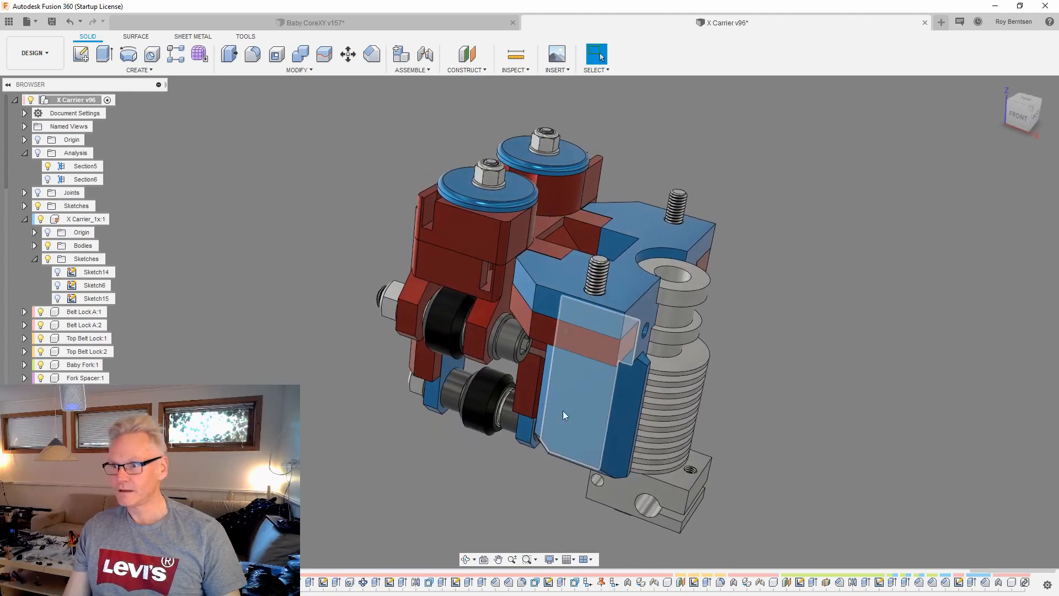
Step: Orbit the X carrier to inspect its top slot where the blower will sit
drag(564, 416, 344, 488)
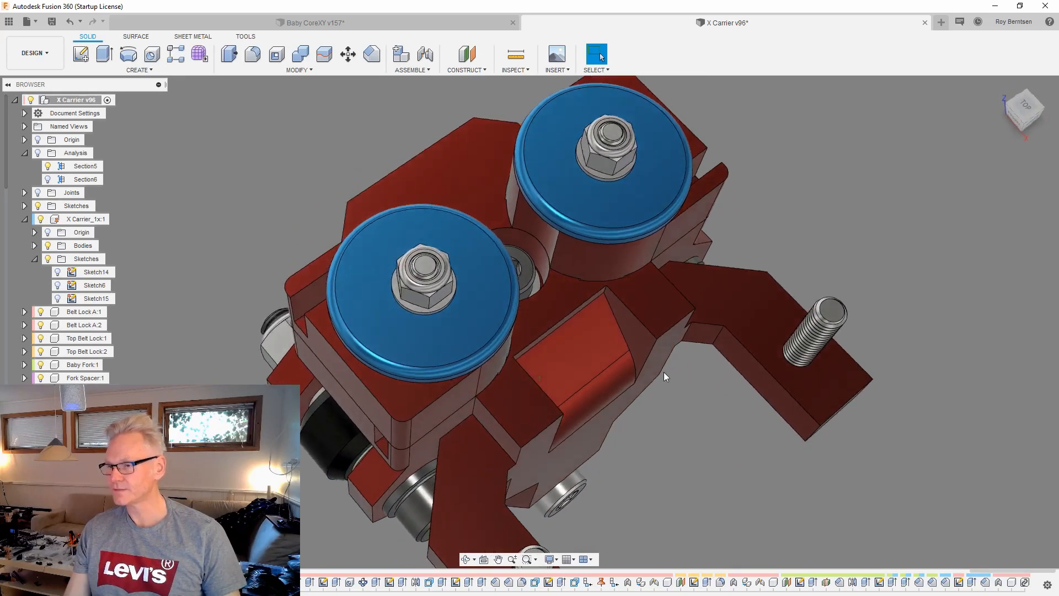
drag(666, 377, 577, 328)
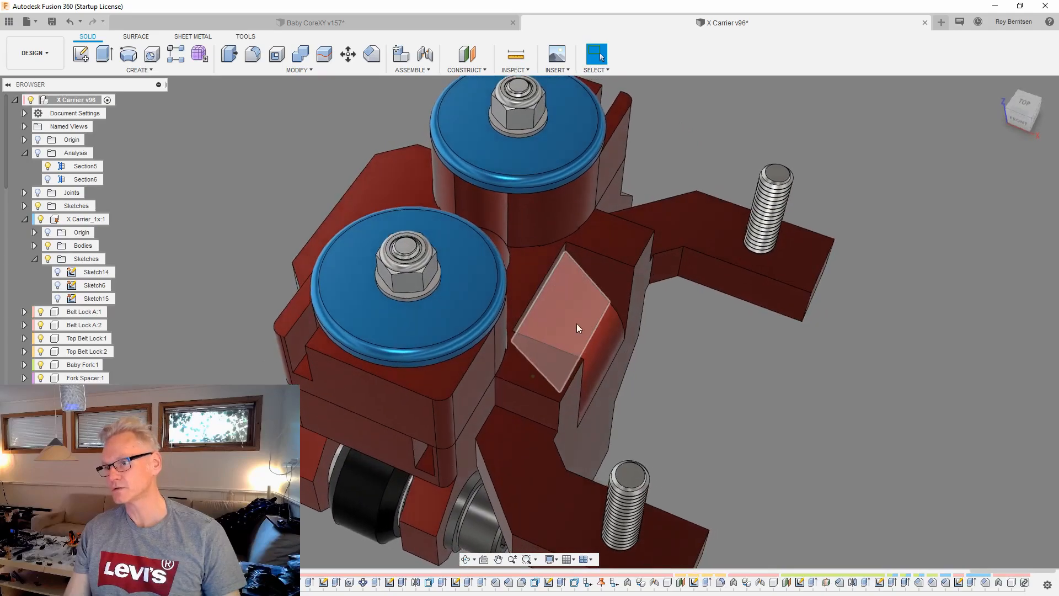
drag(577, 328, 689, 331)
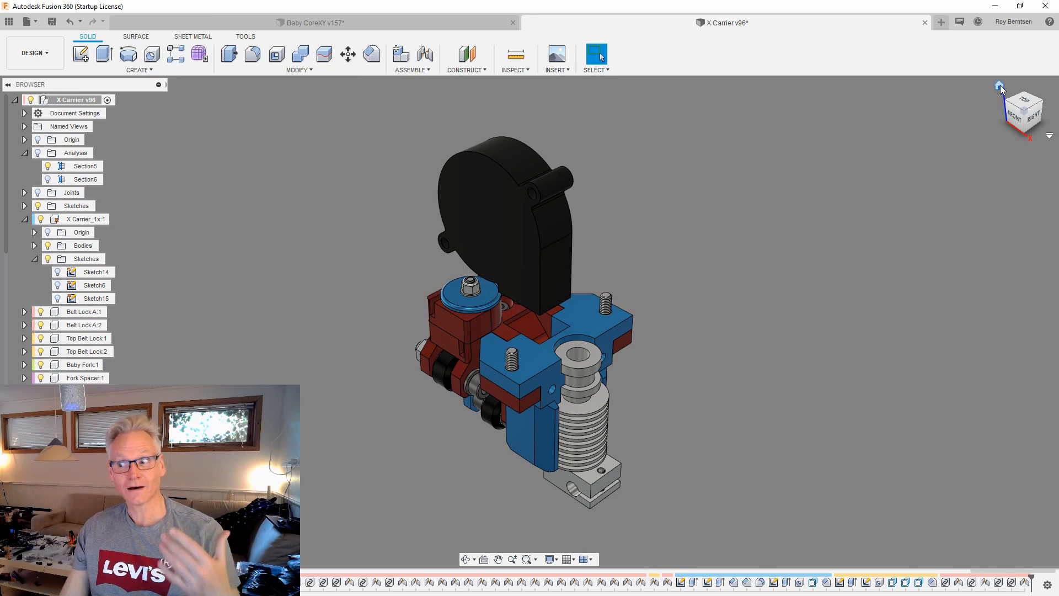
Step: Start a Rigid joint from Assemble to attach the side fan to the carrier
scroll(down, 3)
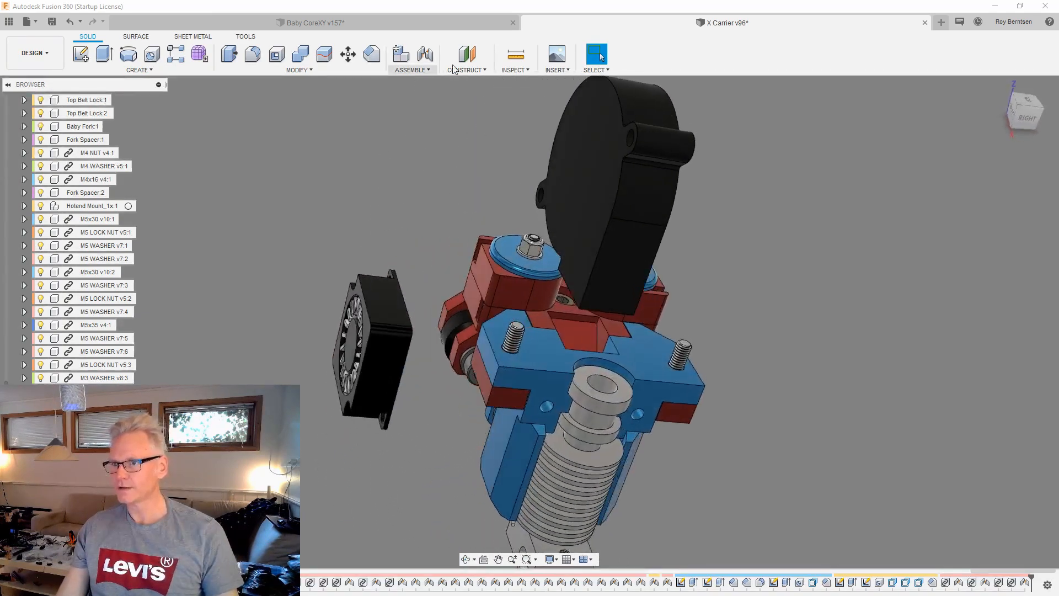
click(400, 54)
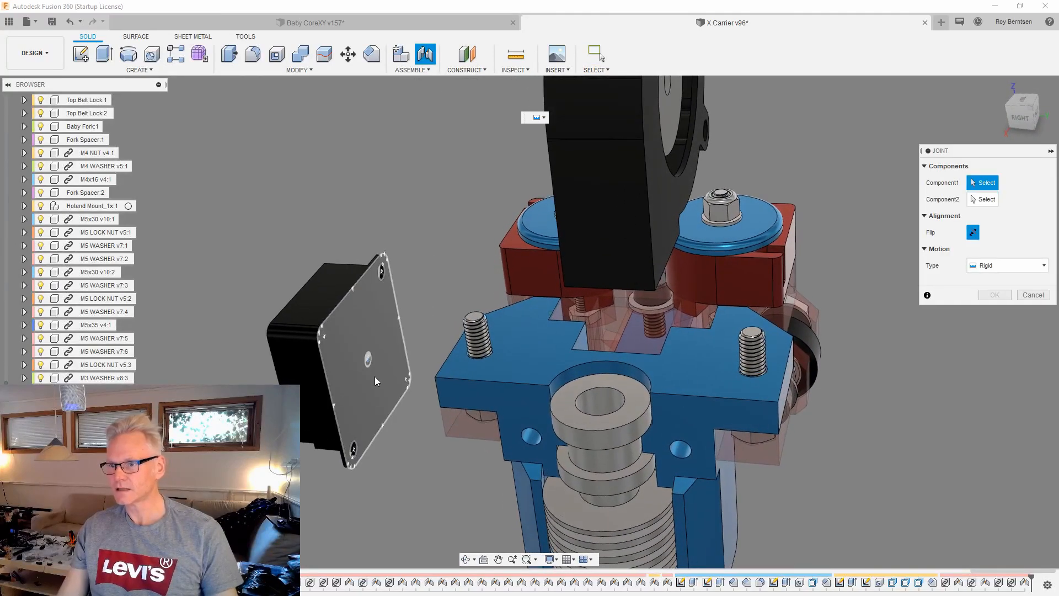